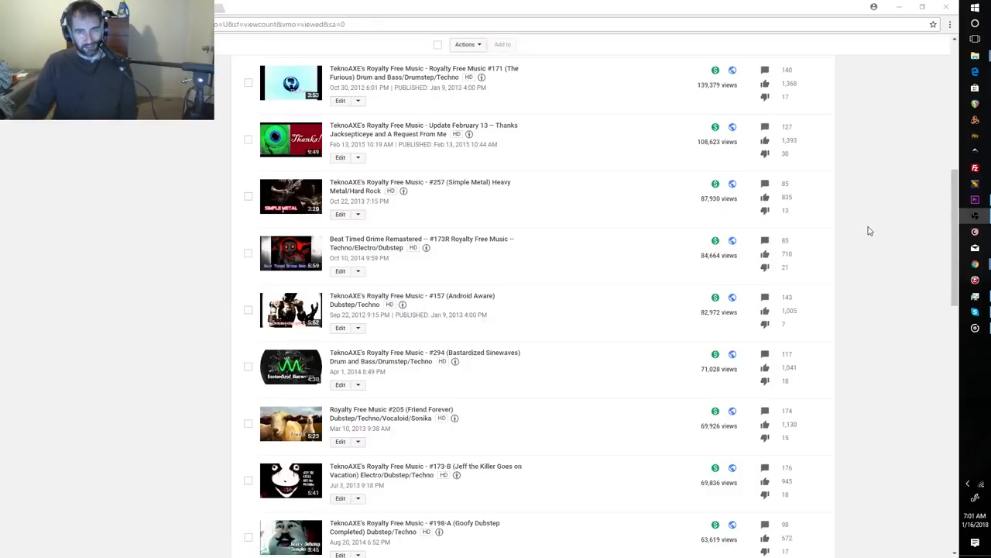
- Play the '#257 (Simple Metal) Heavy Metal/Hard Rock' track on its watch page
scroll("up", 3)
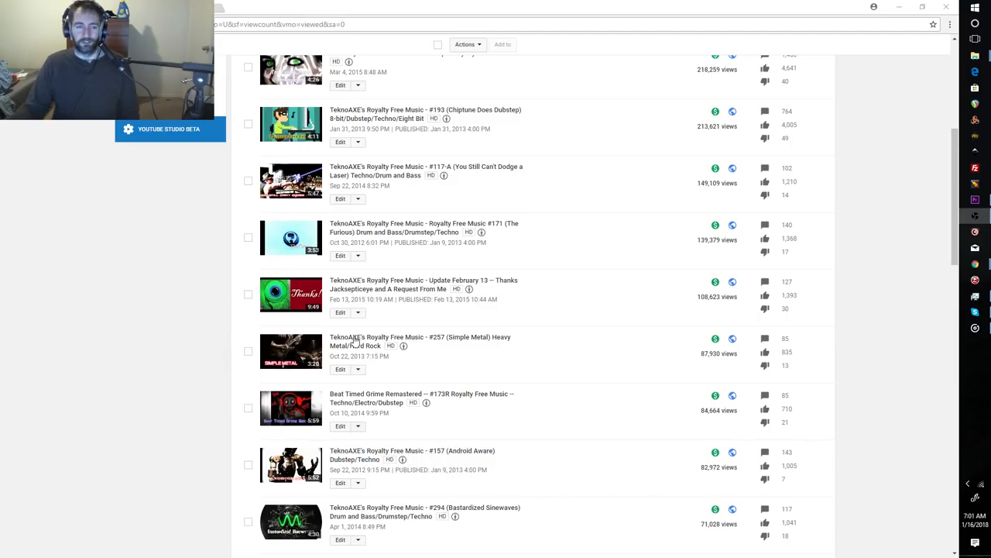
mouse_move(468, 423)
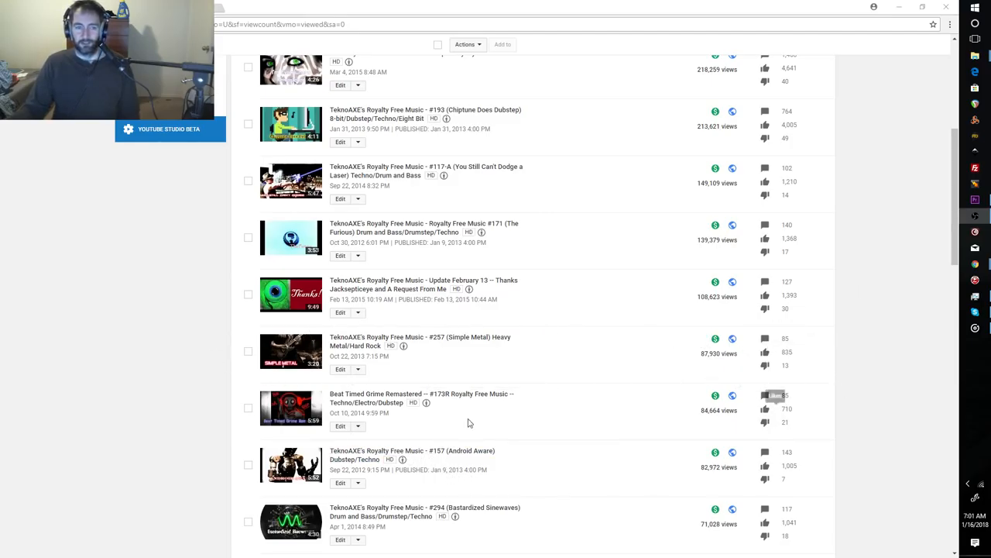
mouse_move(187, 341)
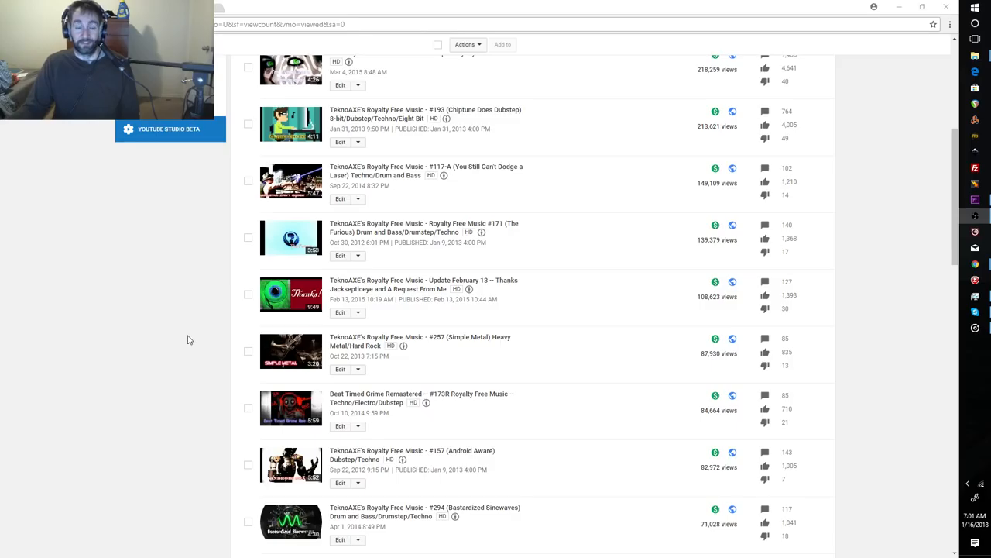
mouse_move(291, 351)
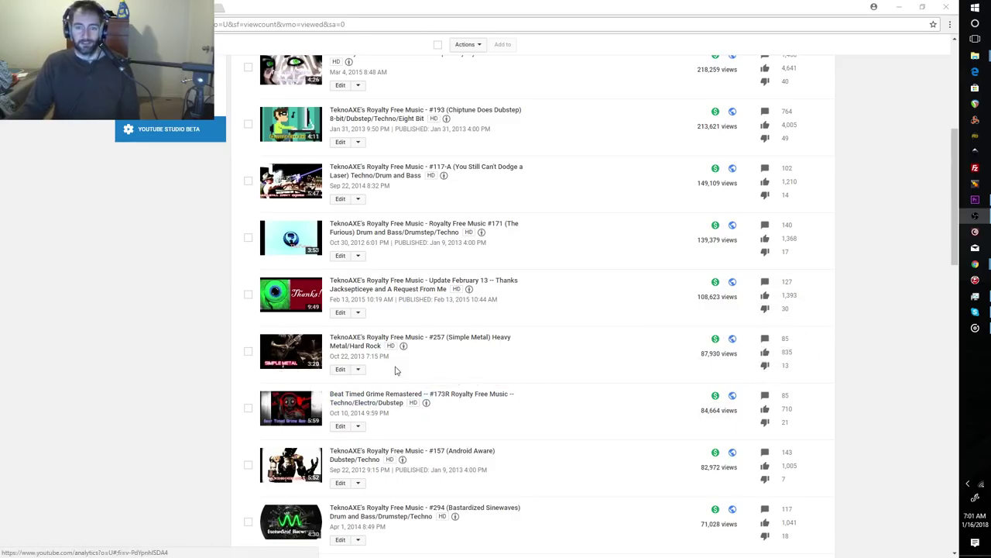
mouse_move(177, 359)
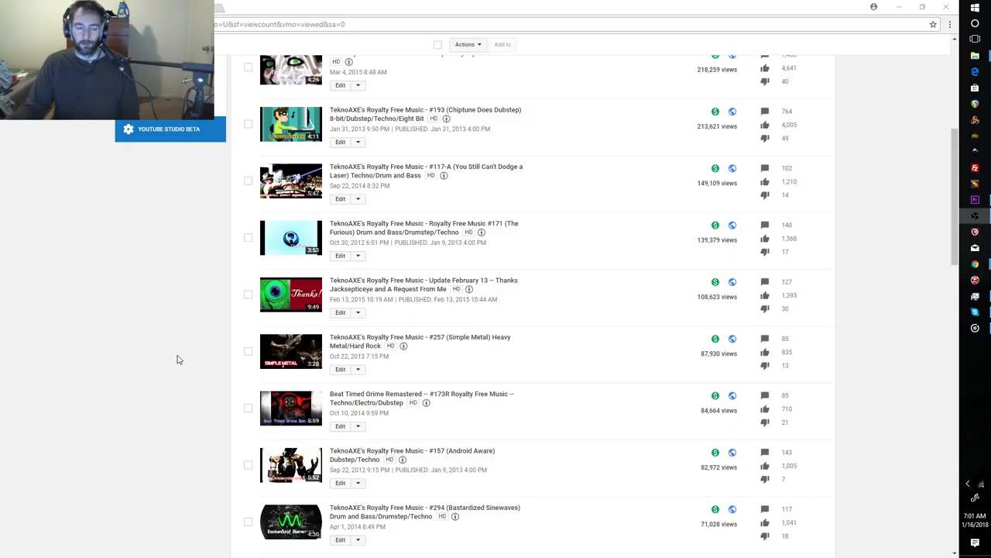
mouse_move(679, 366)
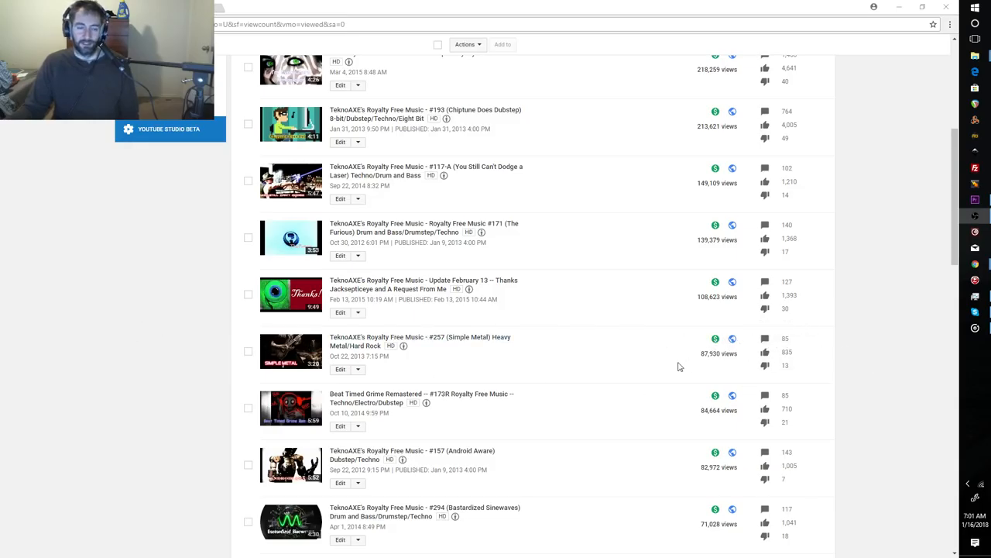
mouse_move(604, 371)
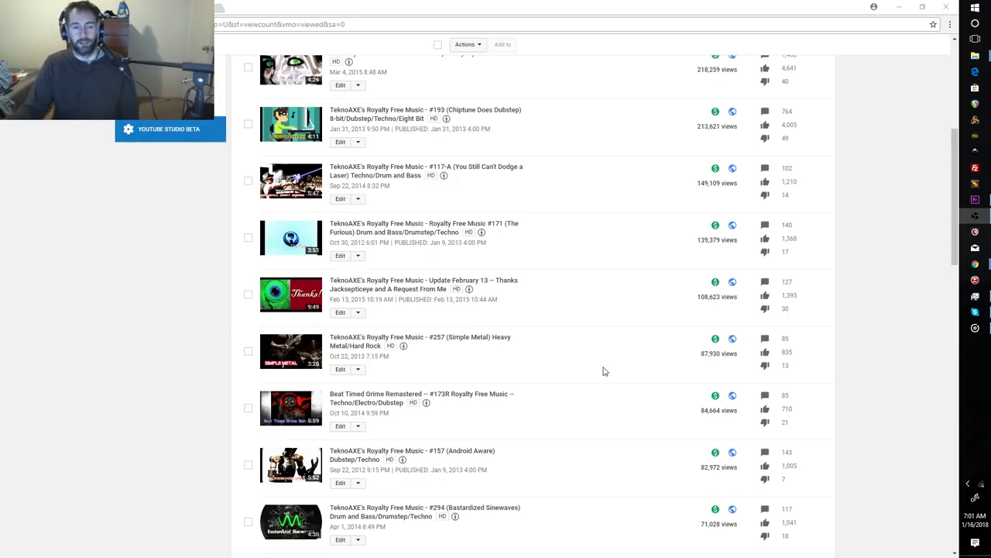
mouse_move(387, 394)
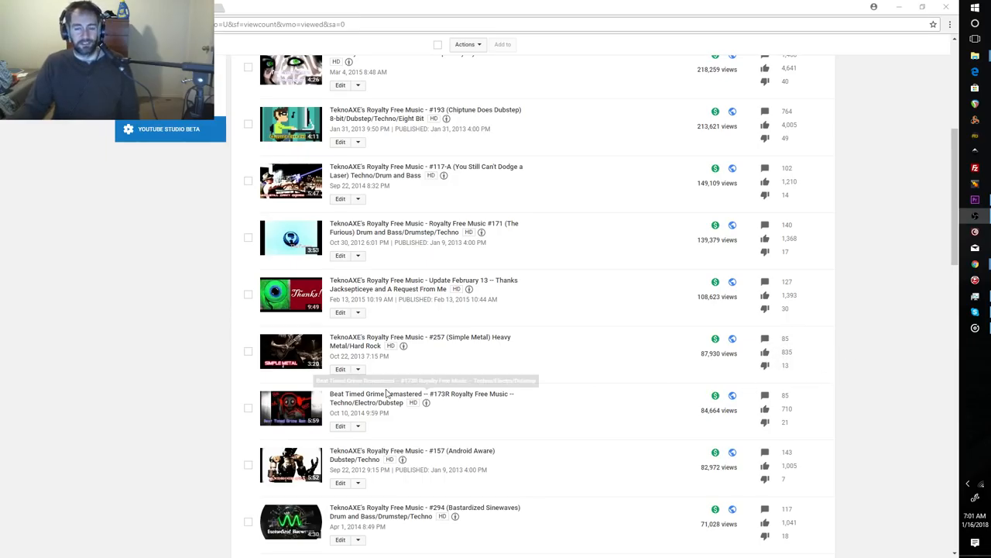
mouse_move(276, 350)
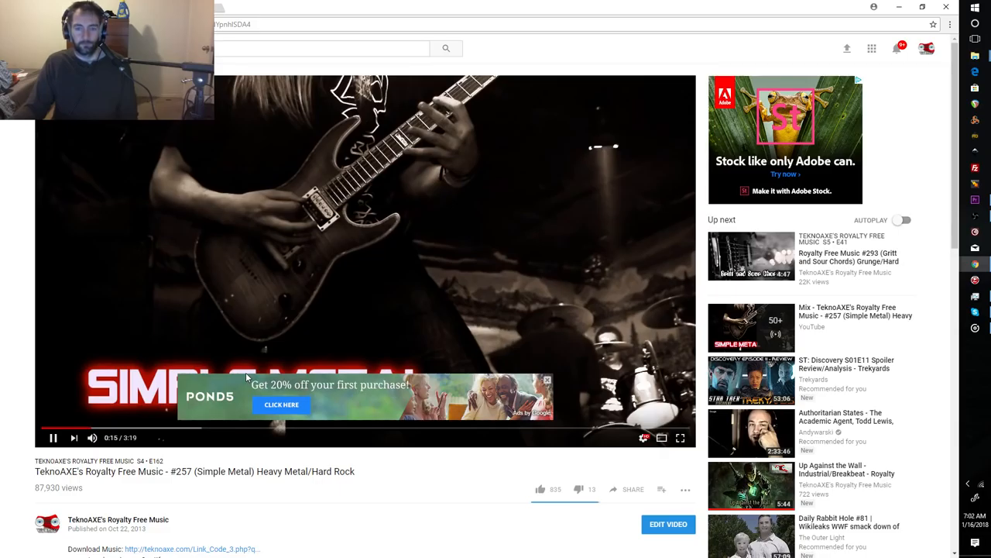
mouse_move(232, 419)
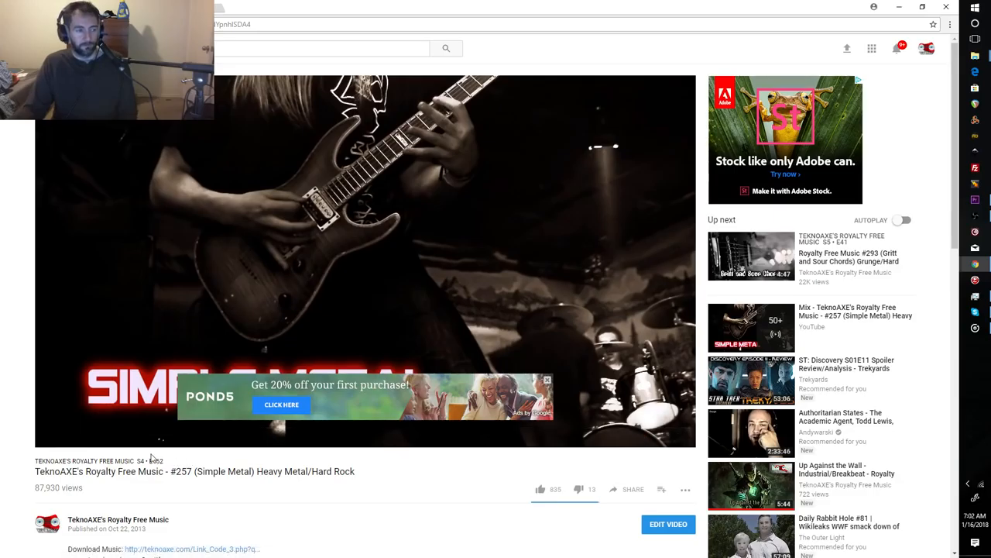
mouse_move(462, 457)
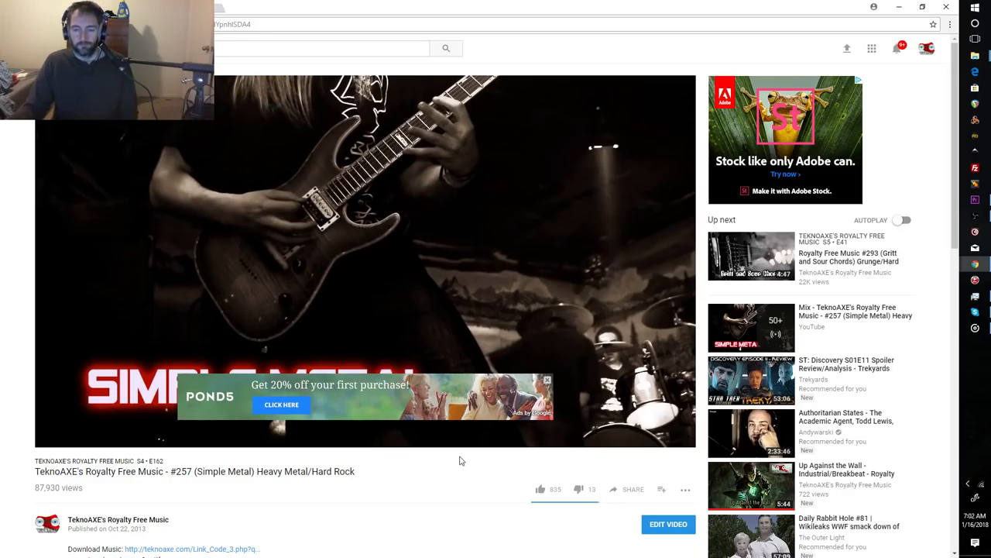
left_click(325, 321)
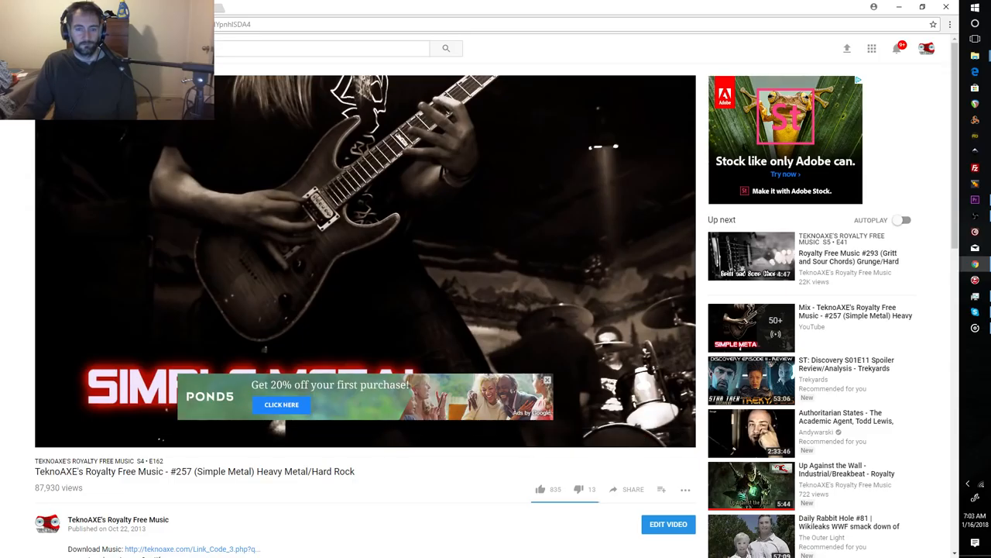
mouse_move(241, 455)
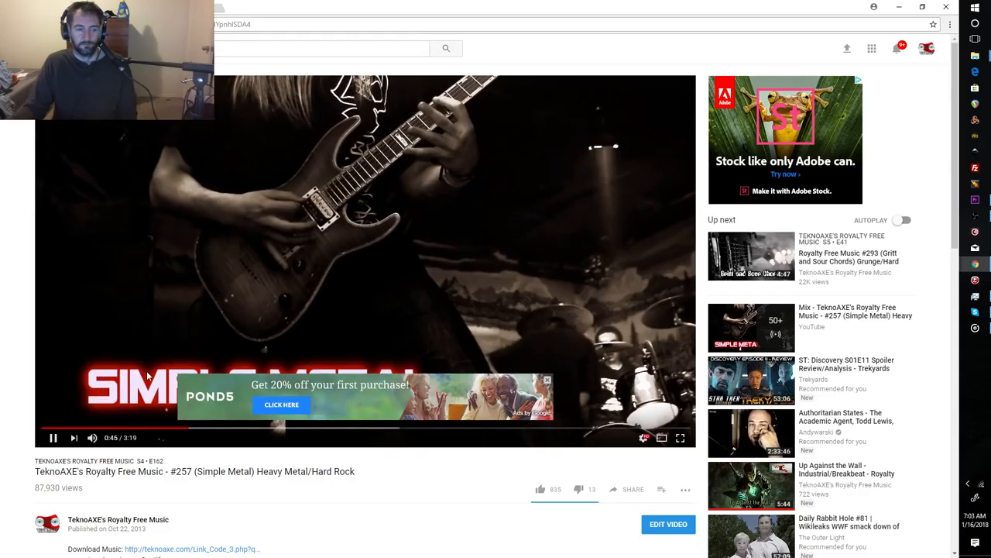
mouse_move(92, 437)
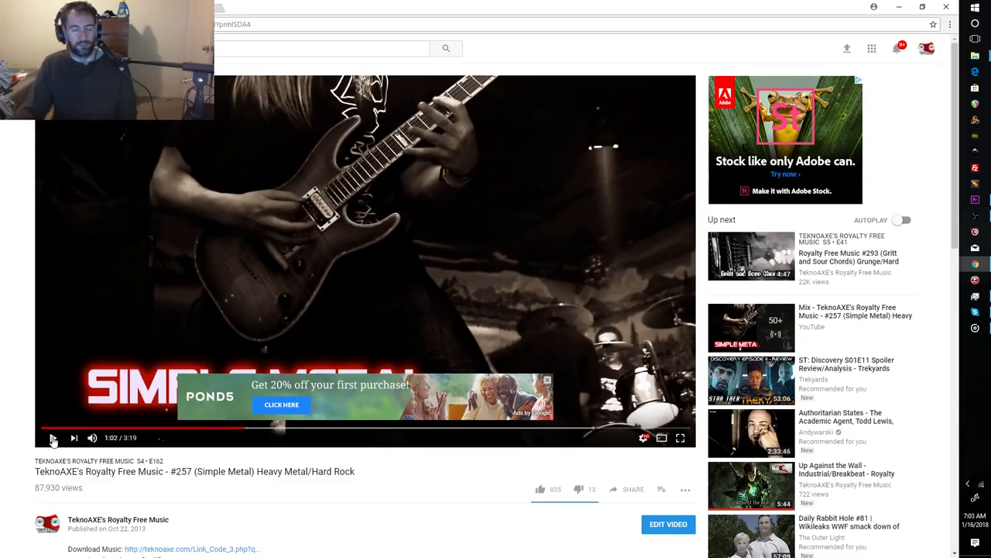
- Pause the Simple Metal track at about 1:02 of 3:19
left_click(53, 437)
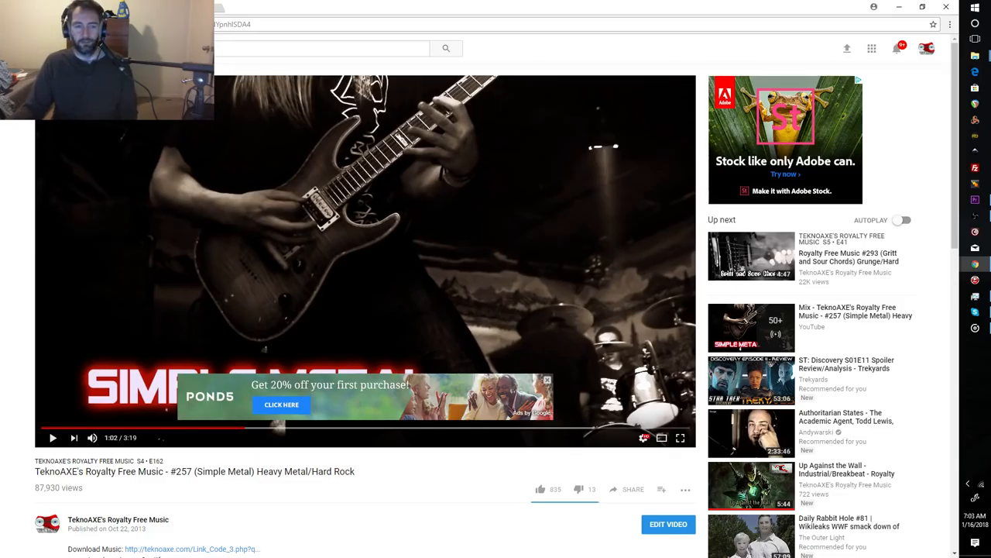
mouse_move(338, 495)
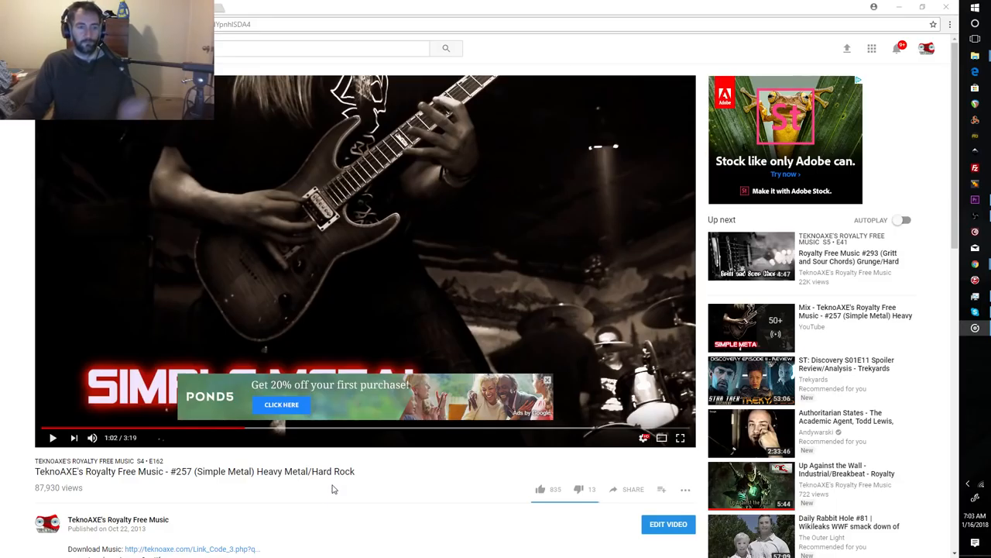
mouse_move(331, 489)
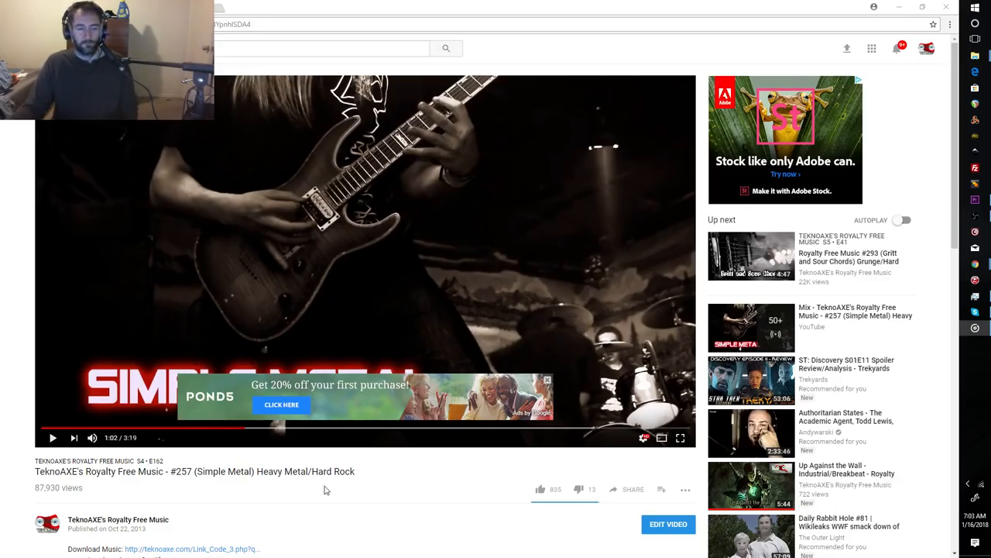
mouse_move(285, 493)
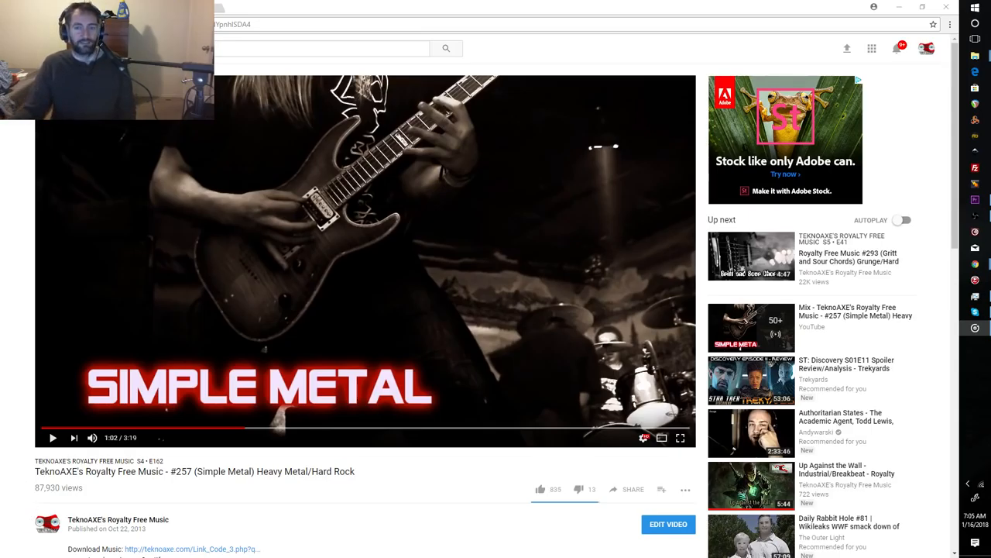
mouse_move(292, 446)
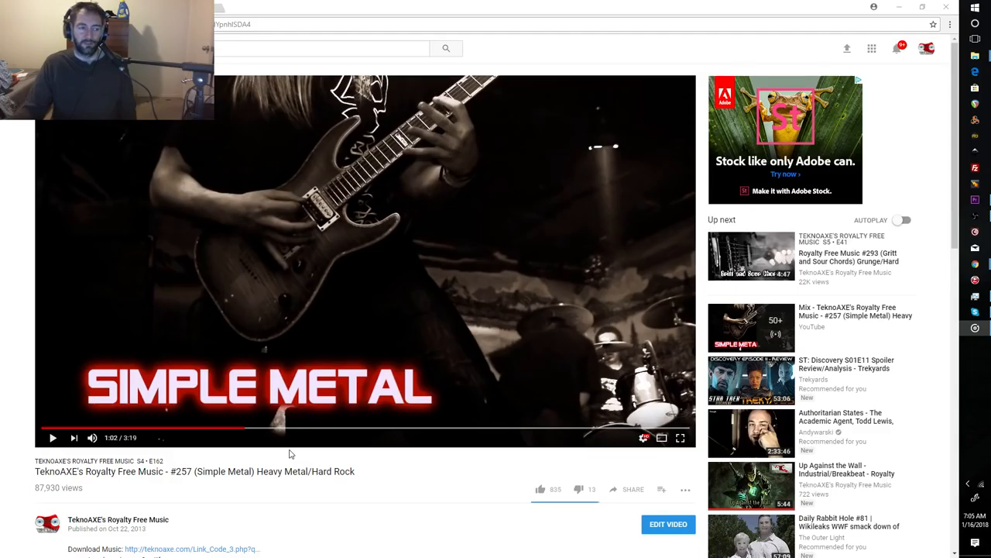
mouse_move(267, 475)
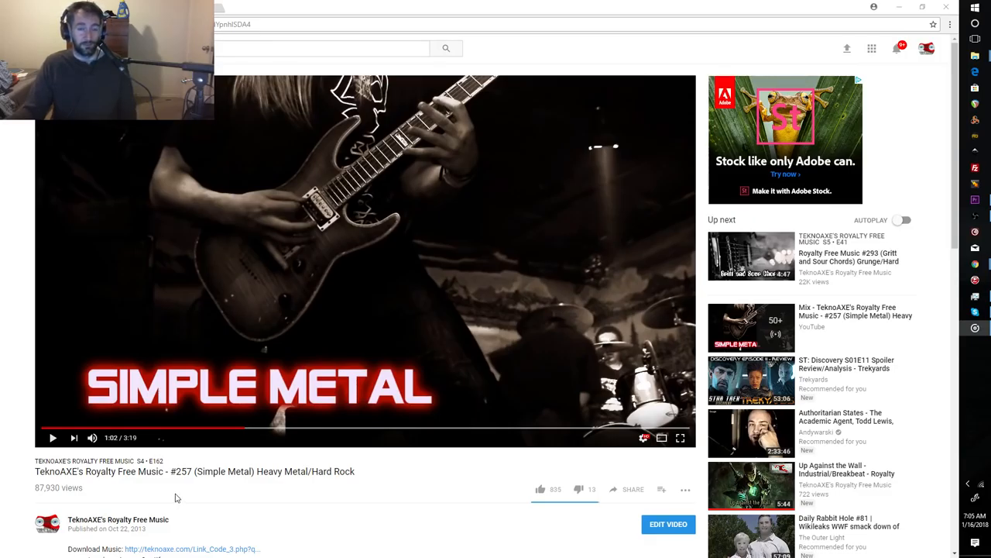
mouse_move(165, 521)
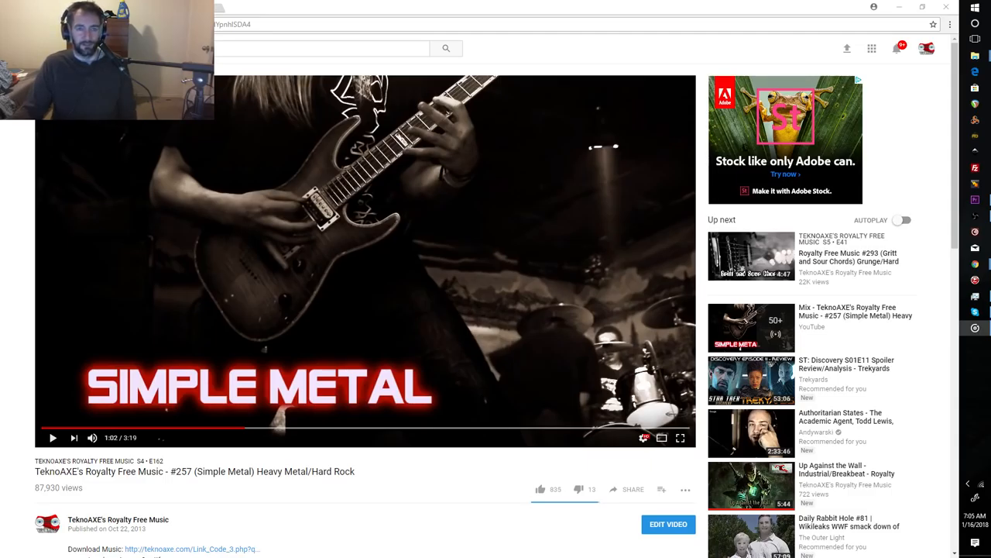
mouse_move(93, 437)
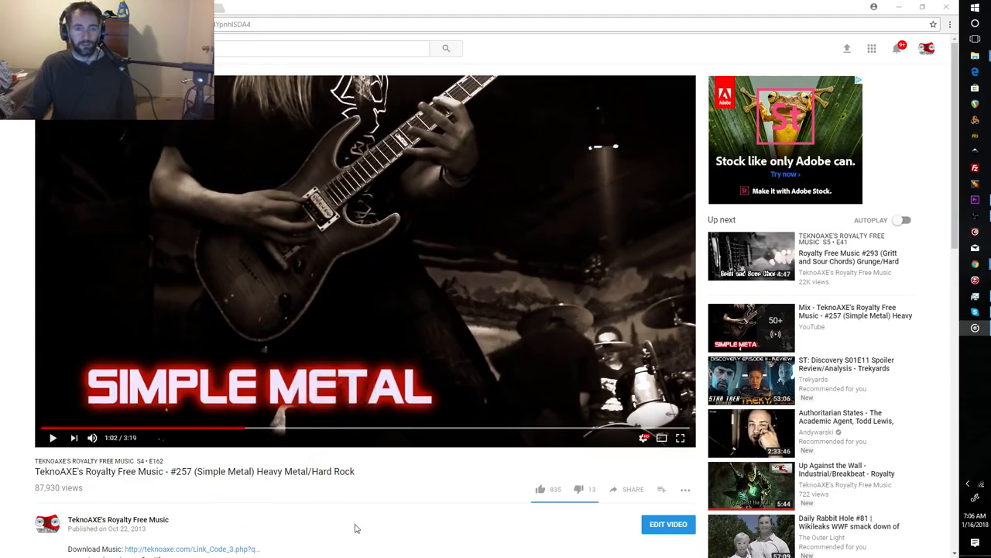
mouse_move(413, 497)
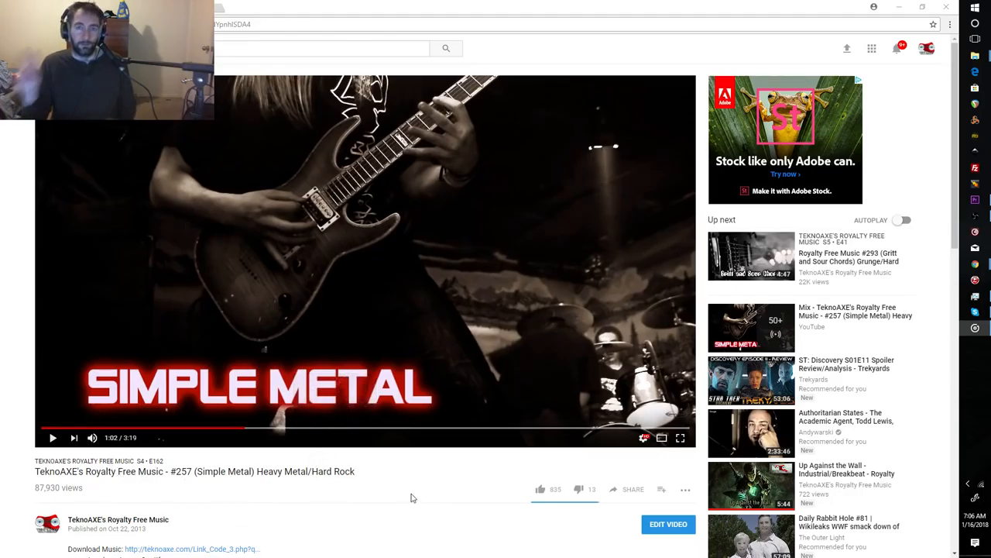
mouse_move(390, 472)
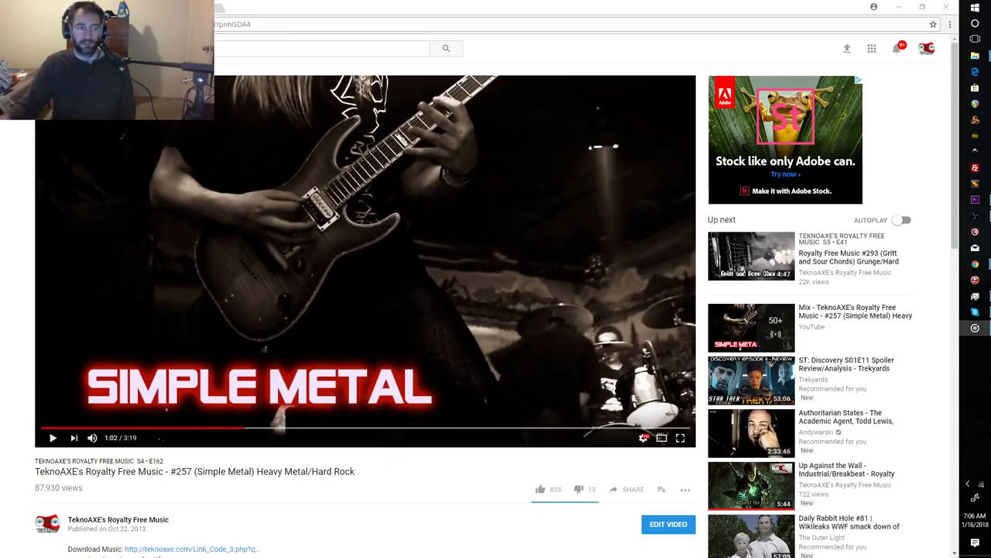
mouse_move(48, 353)
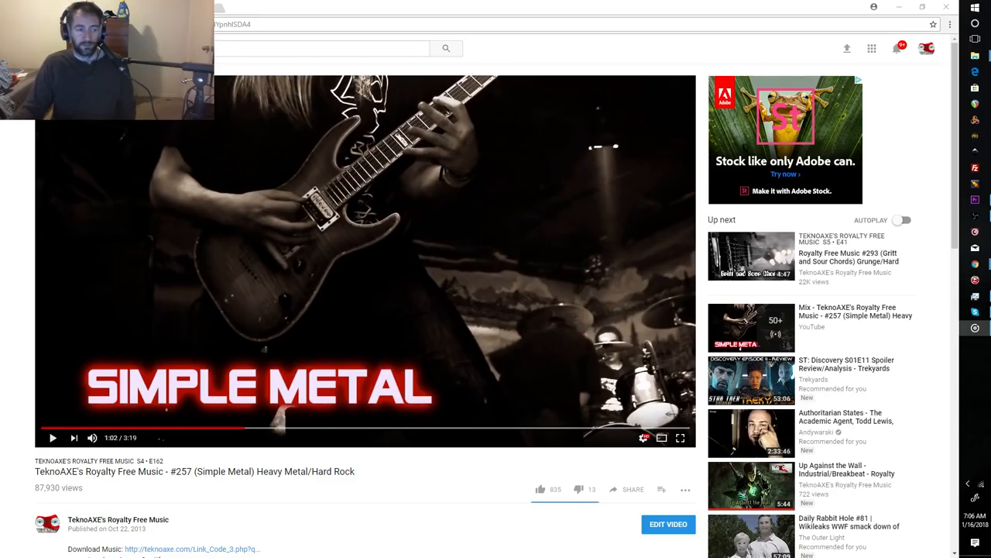
mouse_move(274, 298)
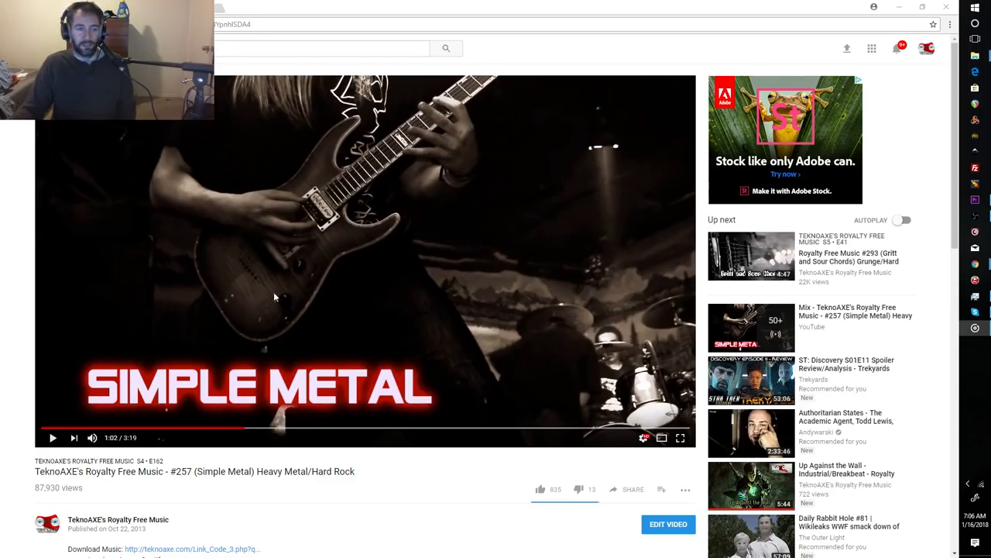
mouse_move(534, 257)
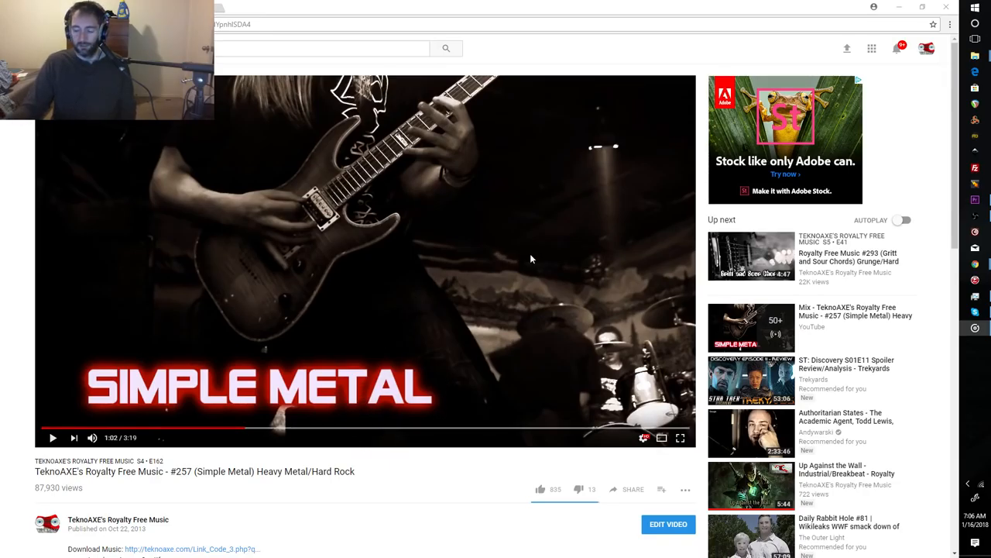
mouse_move(531, 292)
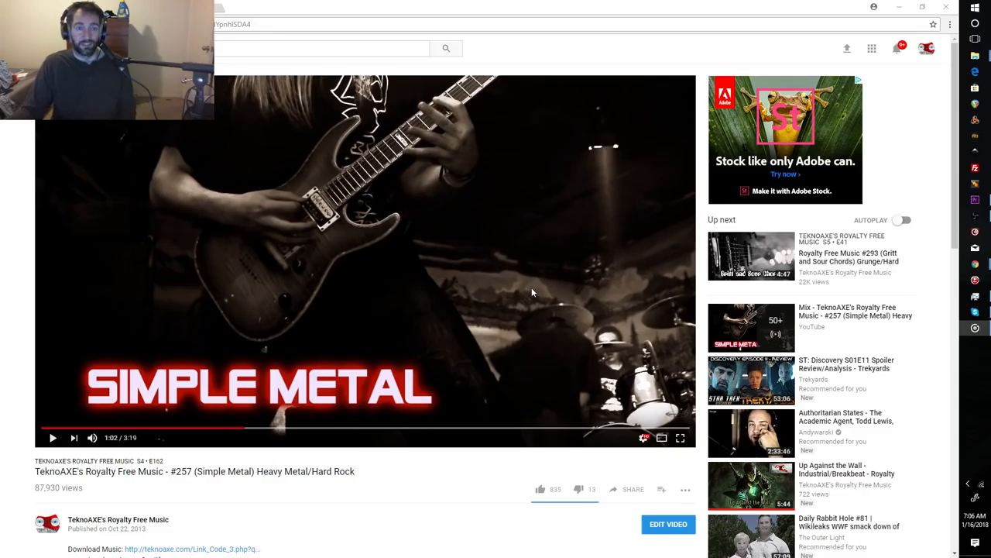
mouse_move(530, 299)
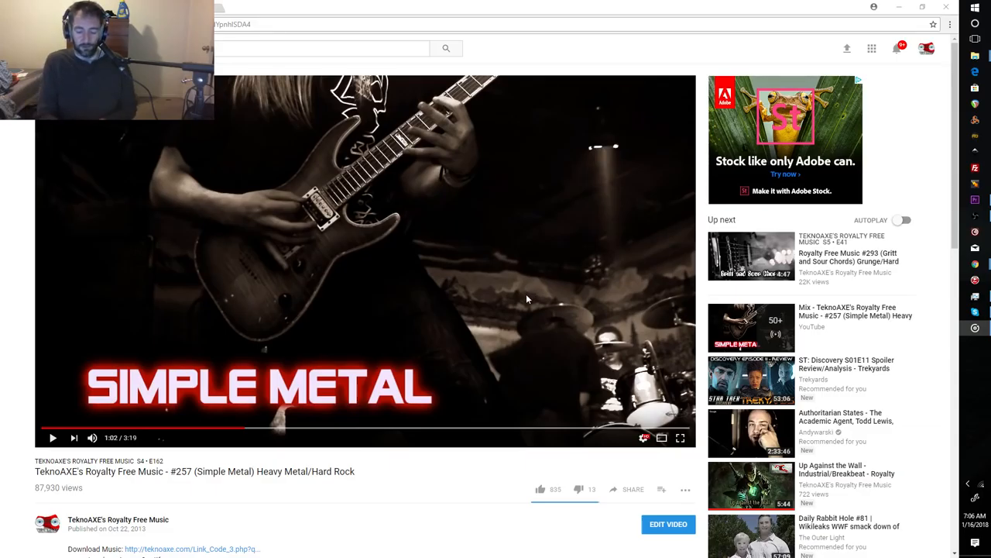
mouse_move(530, 350)
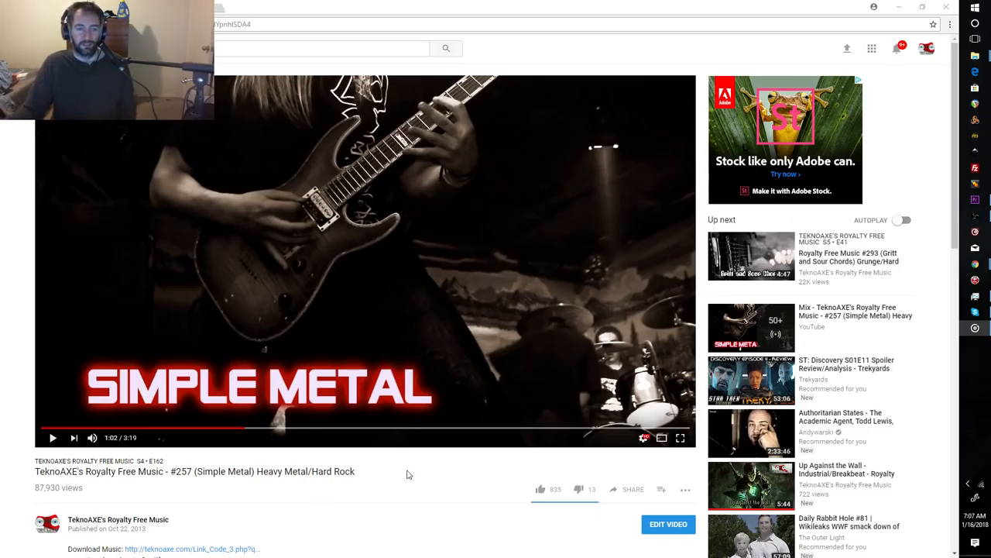
mouse_move(486, 389)
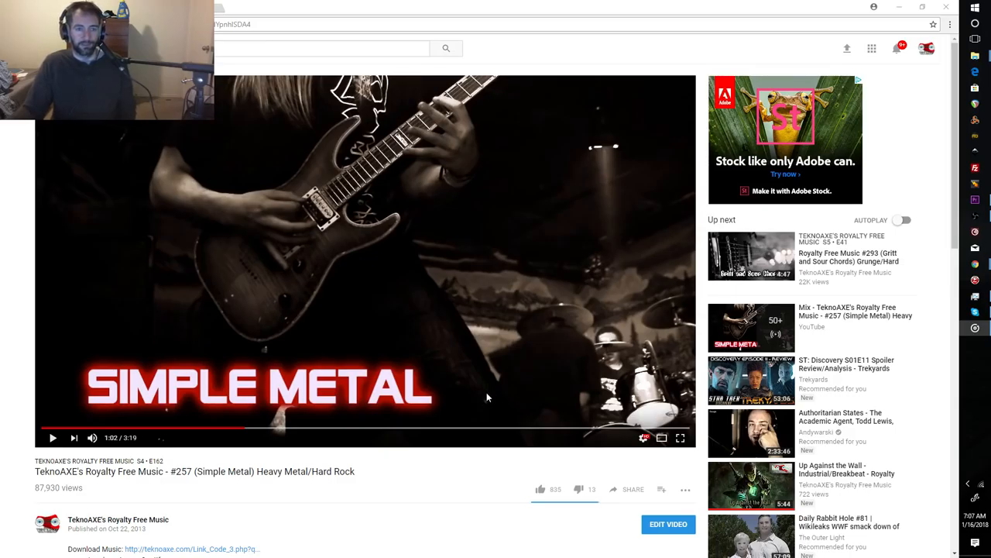
mouse_move(446, 434)
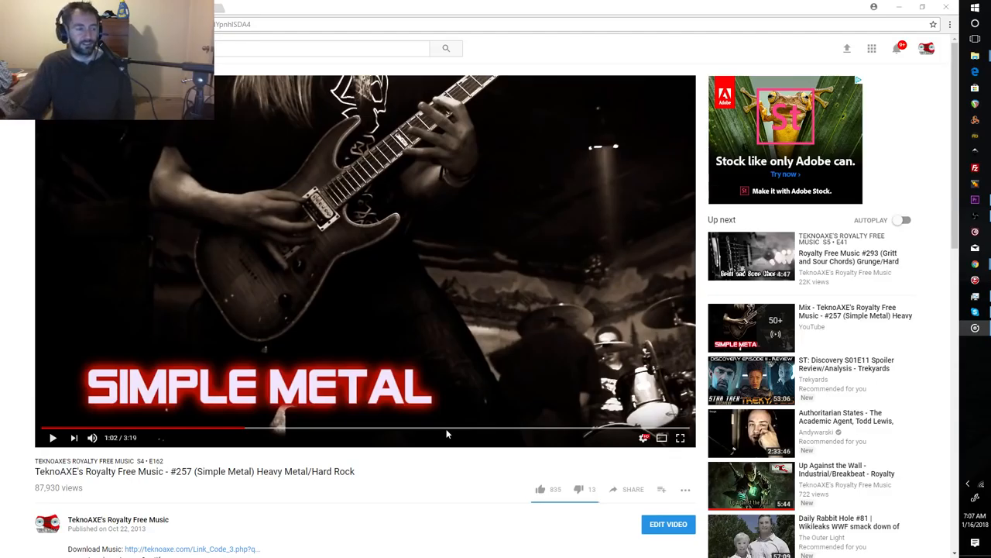
mouse_move(393, 359)
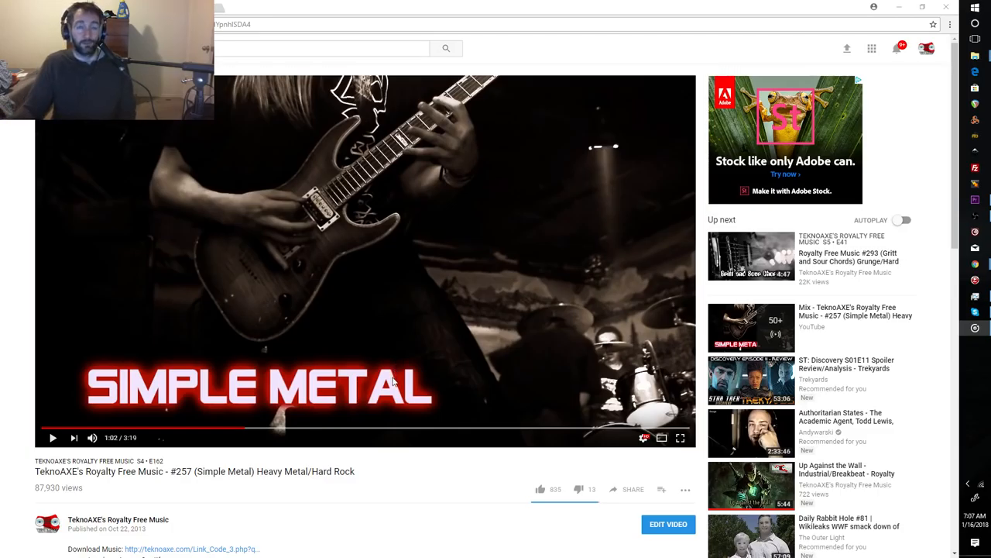
mouse_move(366, 422)
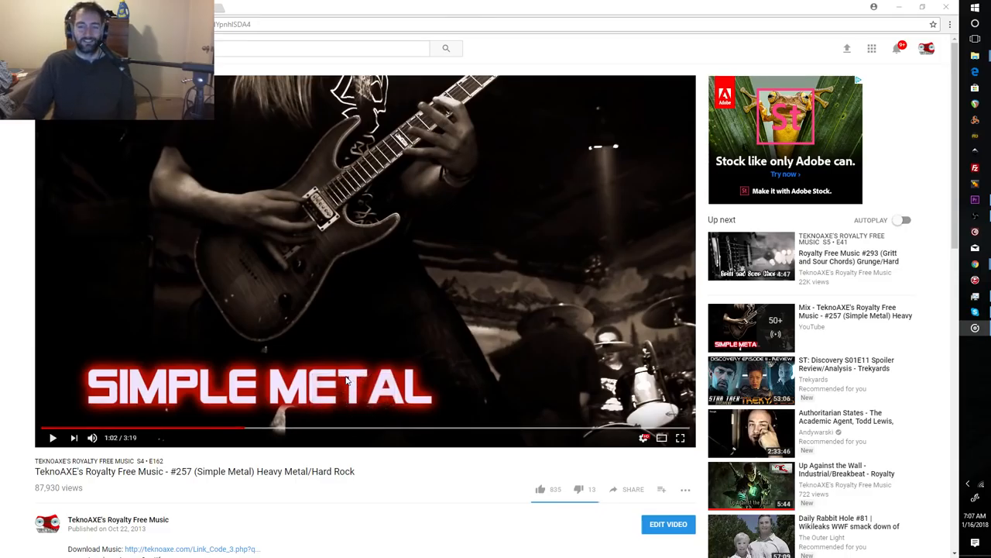
mouse_move(379, 468)
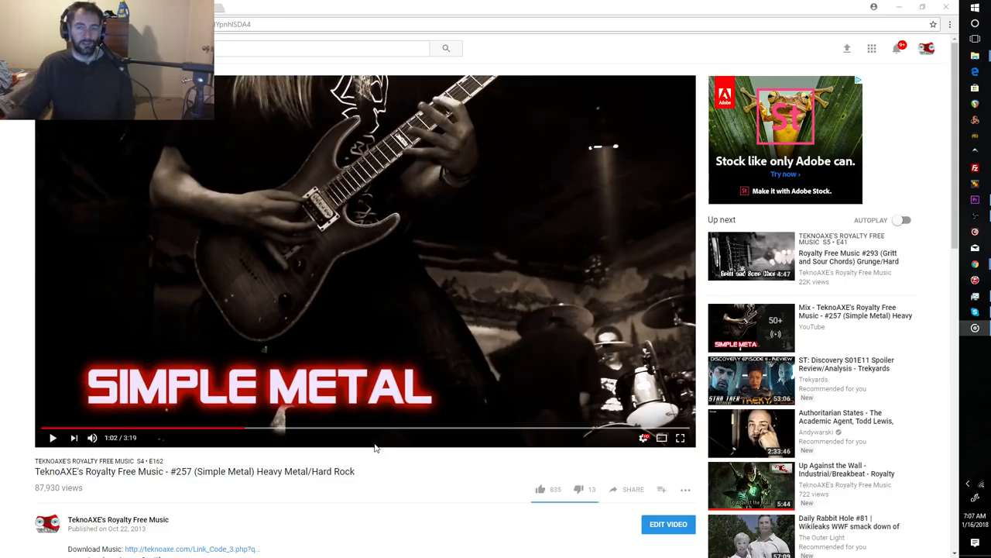
mouse_move(424, 458)
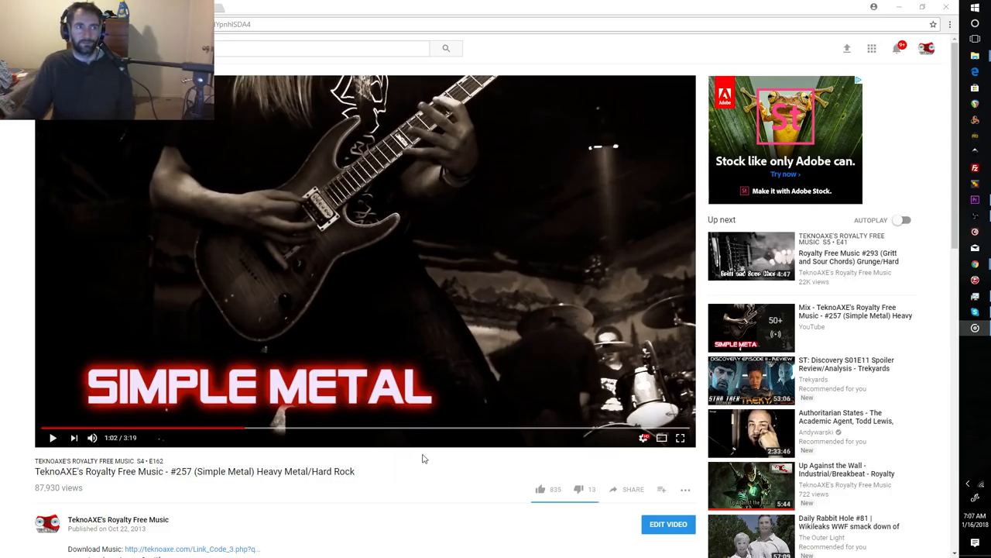
mouse_move(427, 478)
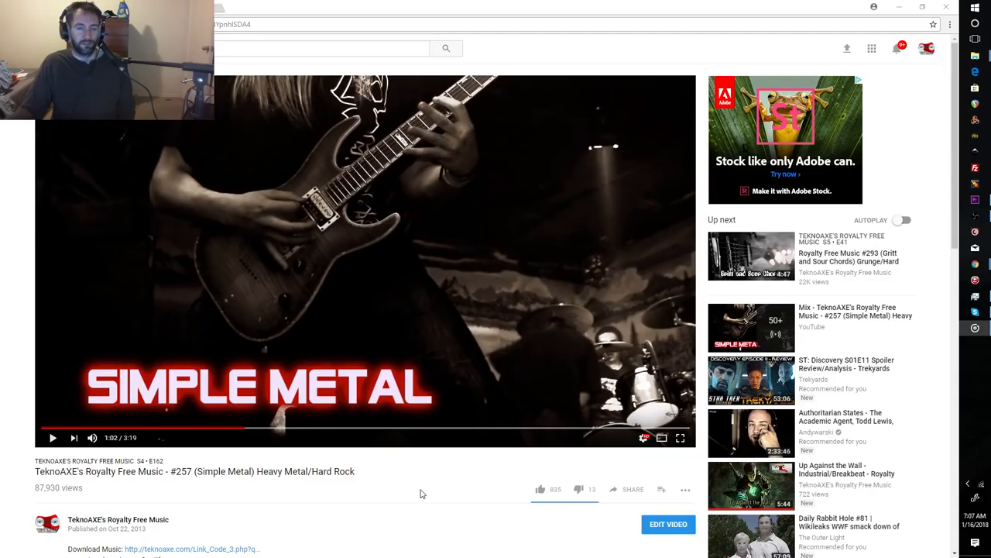
mouse_move(397, 424)
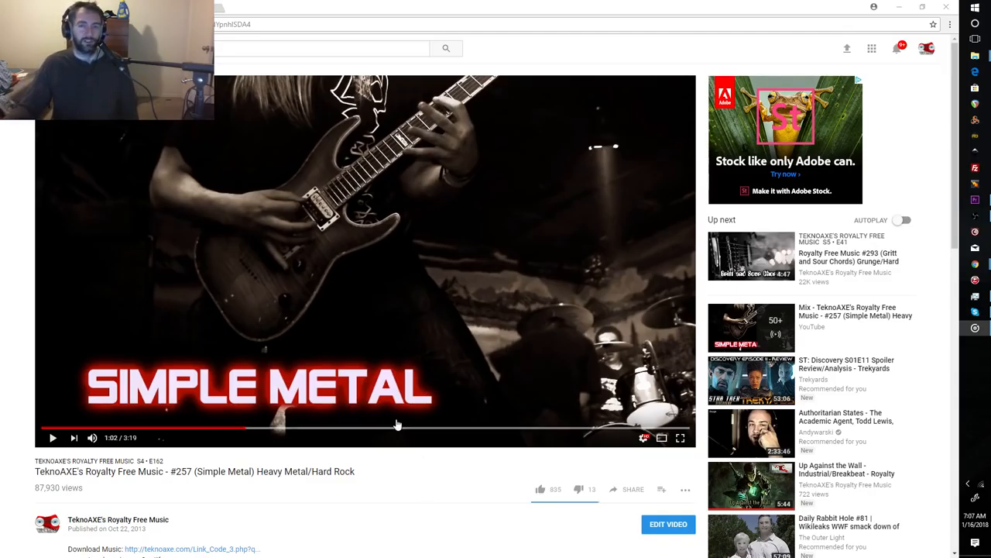
mouse_move(452, 506)
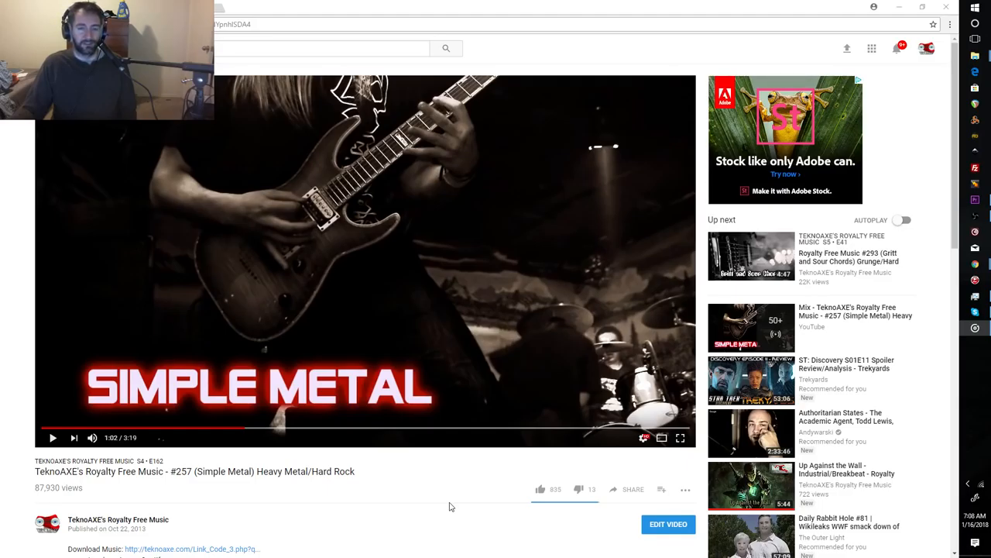
mouse_move(410, 496)
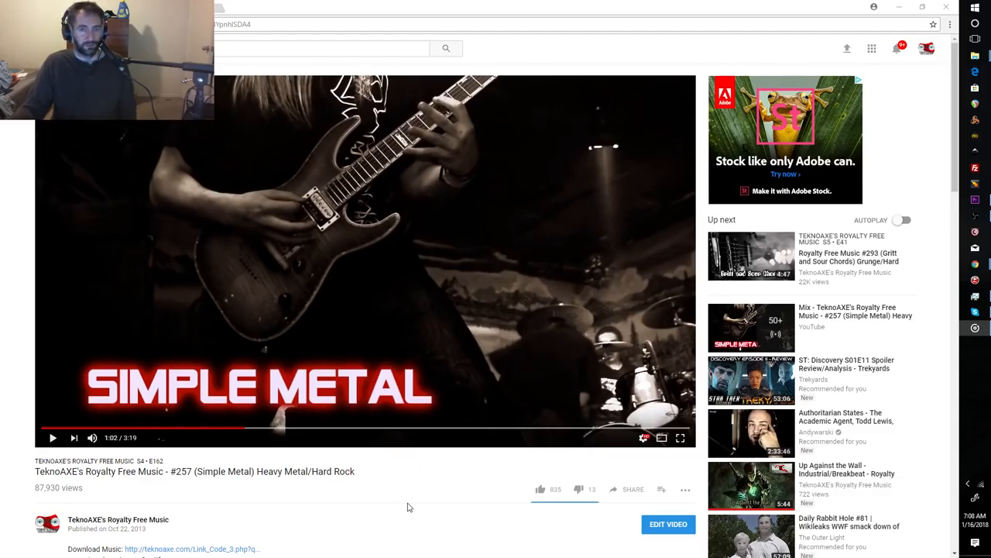
mouse_move(453, 453)
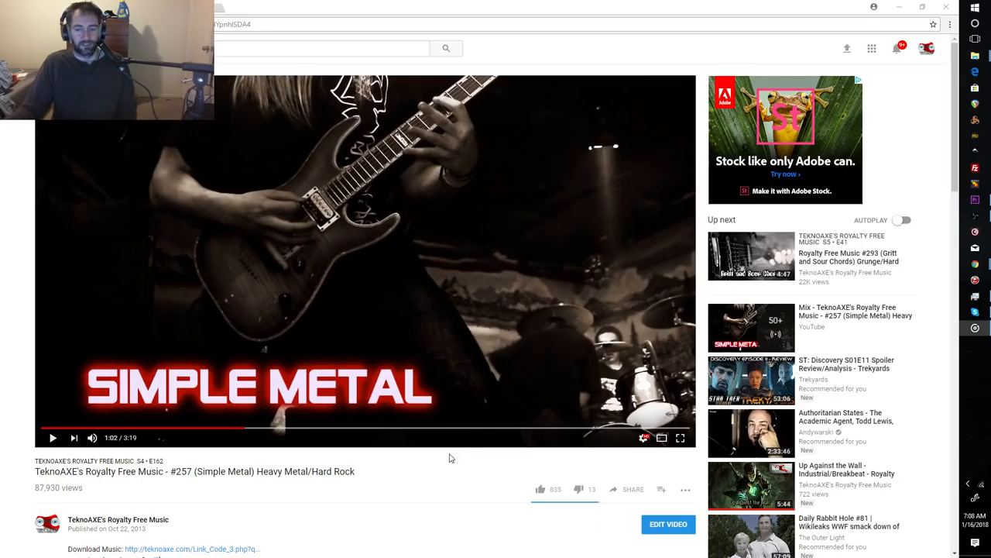
mouse_move(403, 465)
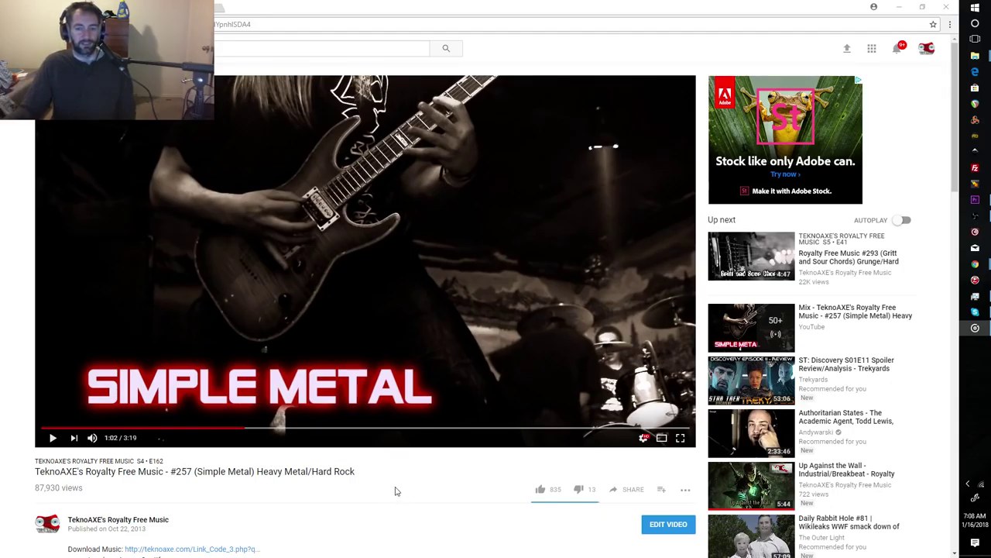
mouse_move(394, 481)
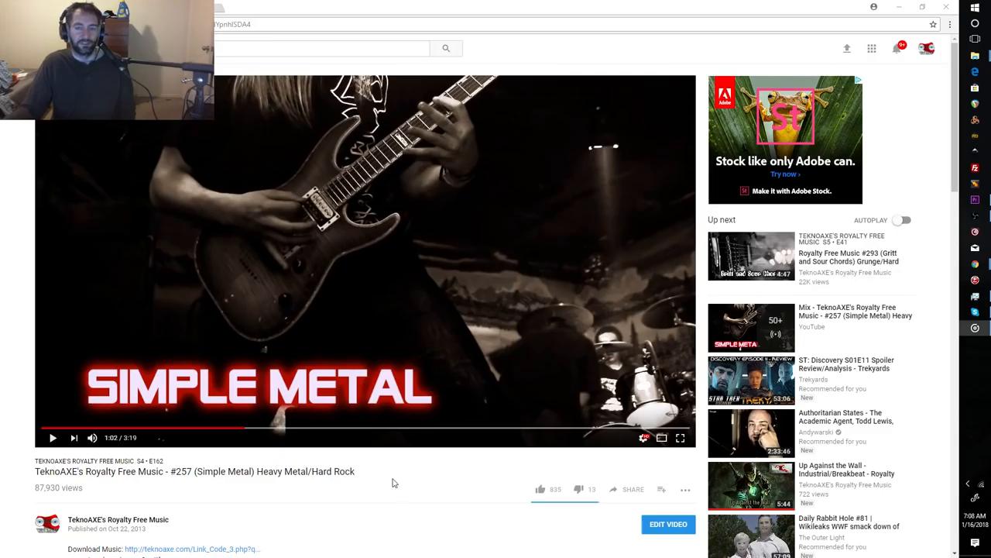
mouse_move(396, 490)
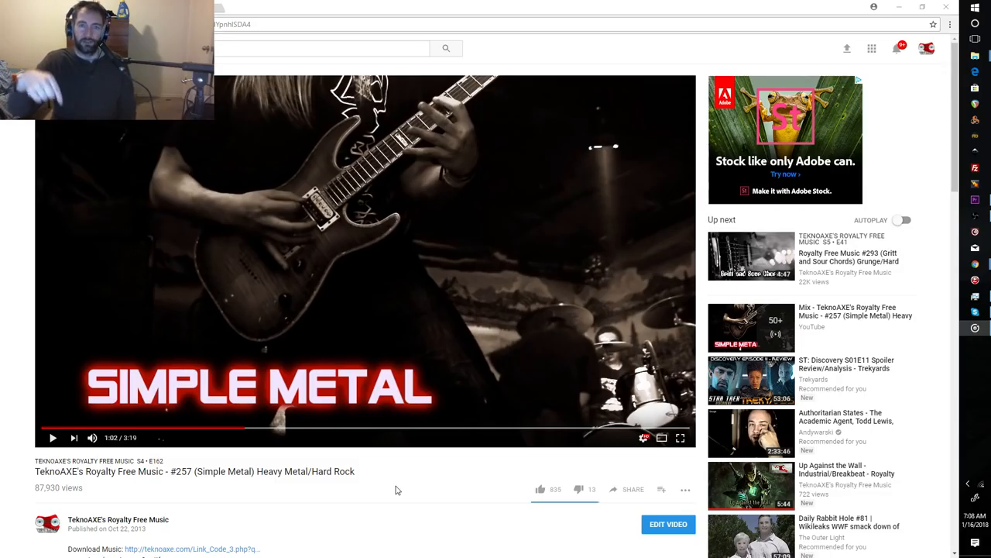
mouse_move(375, 456)
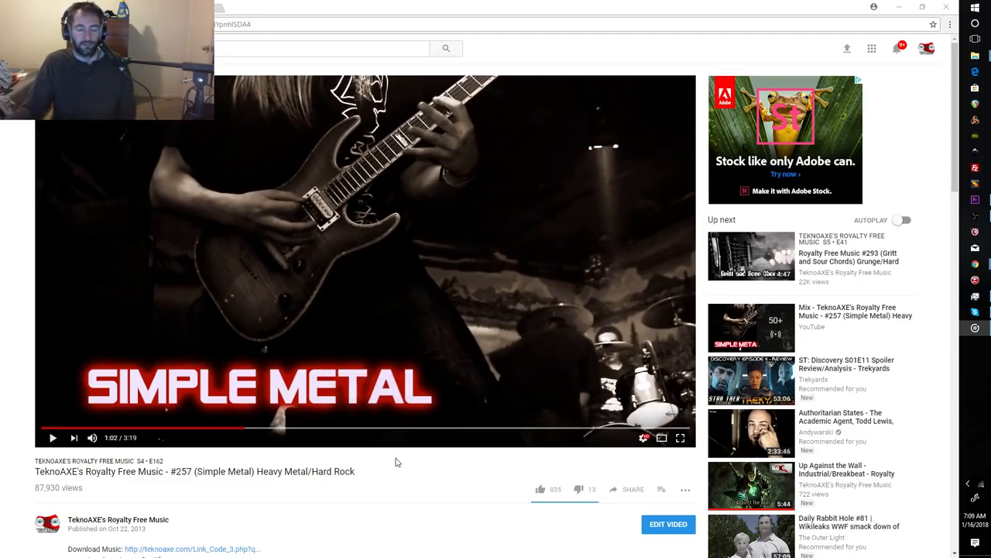
mouse_move(379, 368)
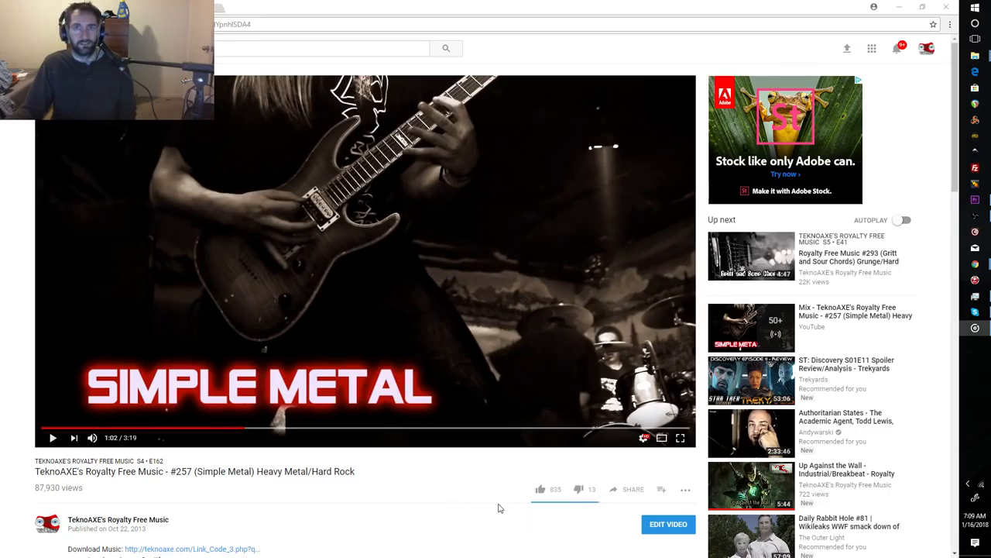
mouse_move(472, 496)
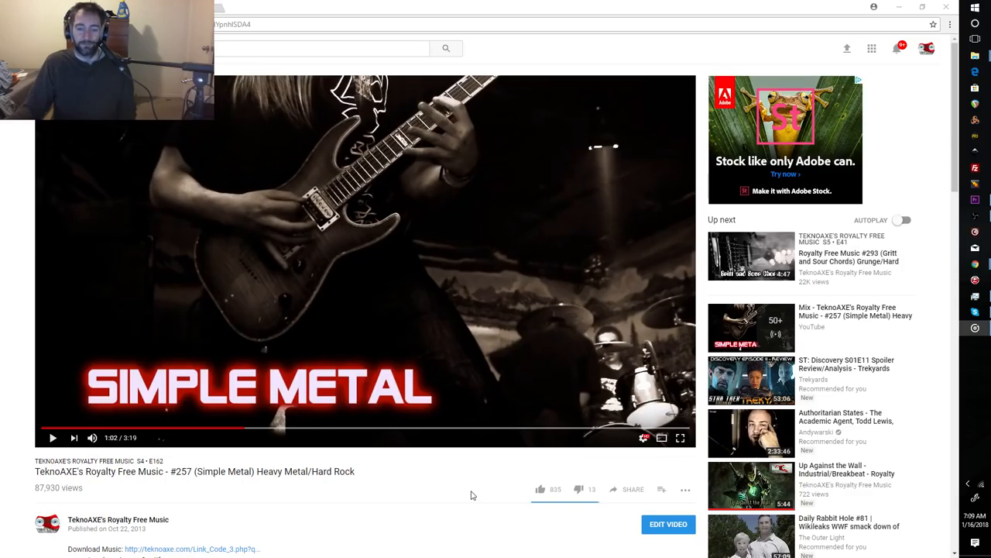
mouse_move(468, 499)
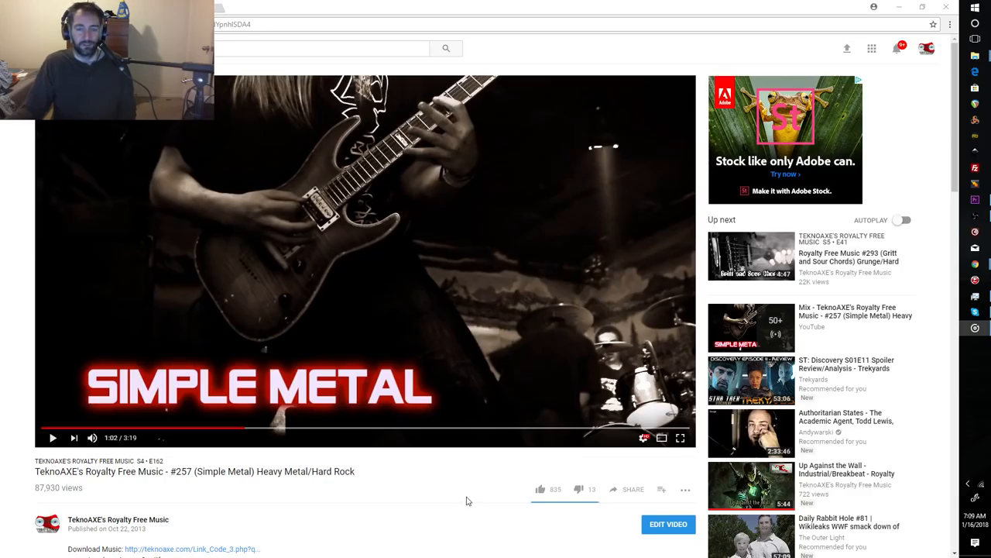
mouse_move(465, 478)
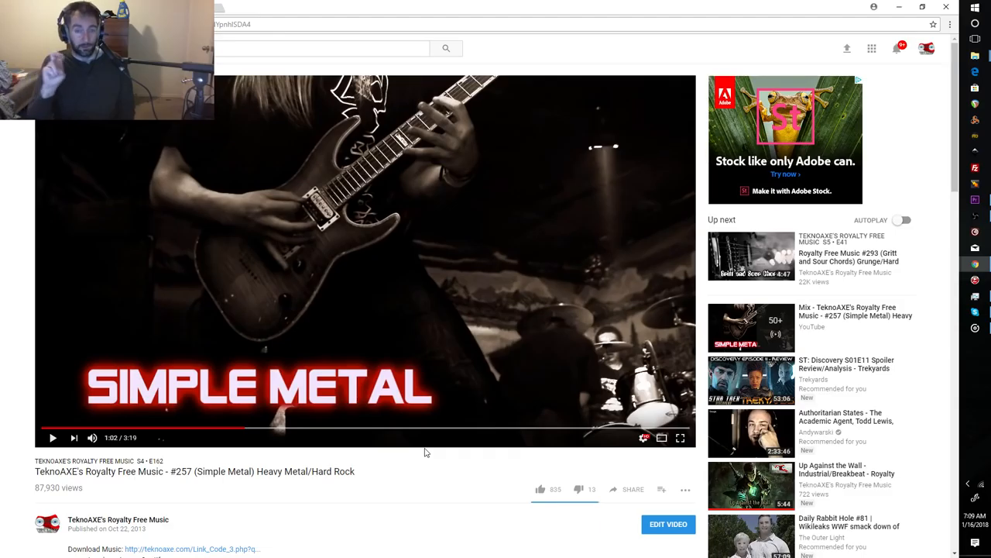
mouse_move(395, 461)
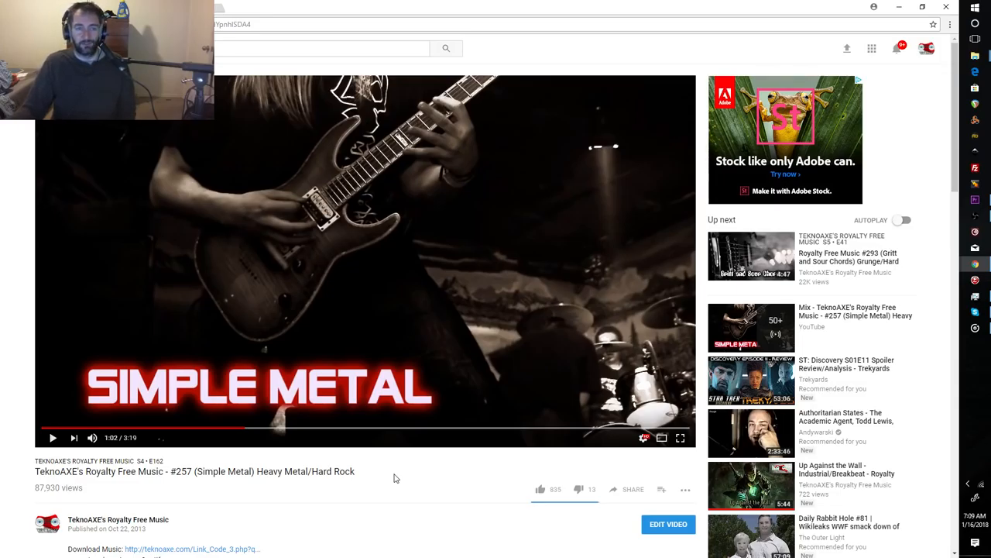
mouse_move(353, 513)
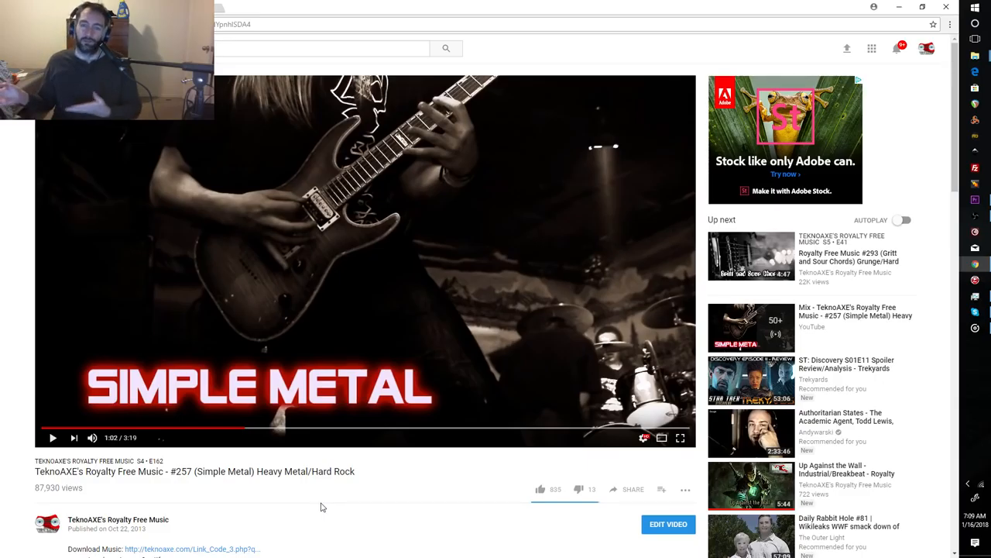
mouse_move(375, 508)
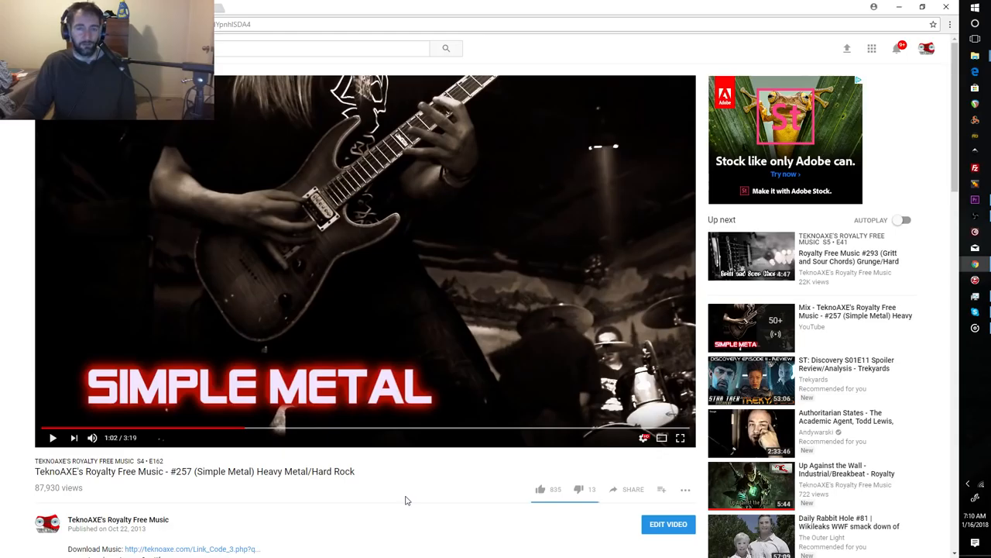
mouse_move(347, 514)
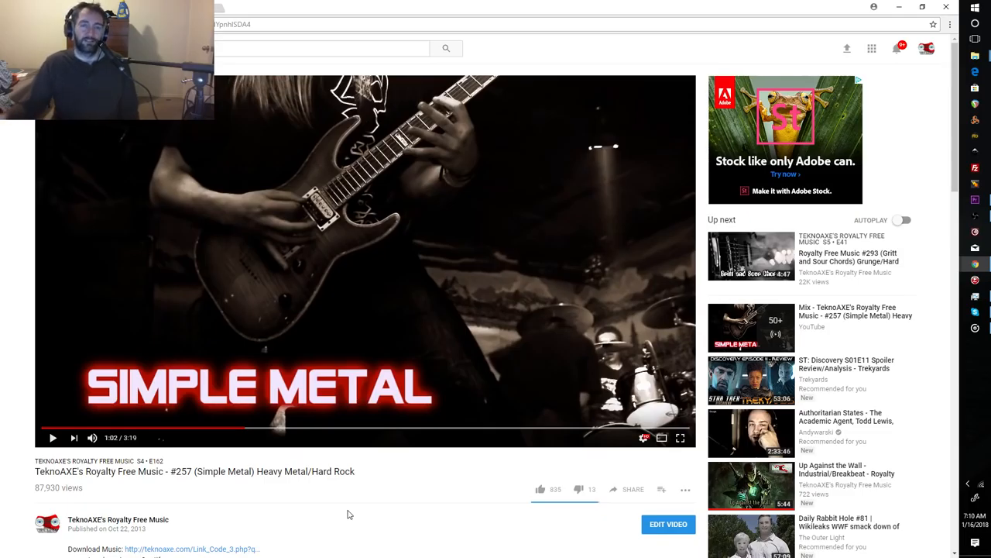
mouse_move(502, 516)
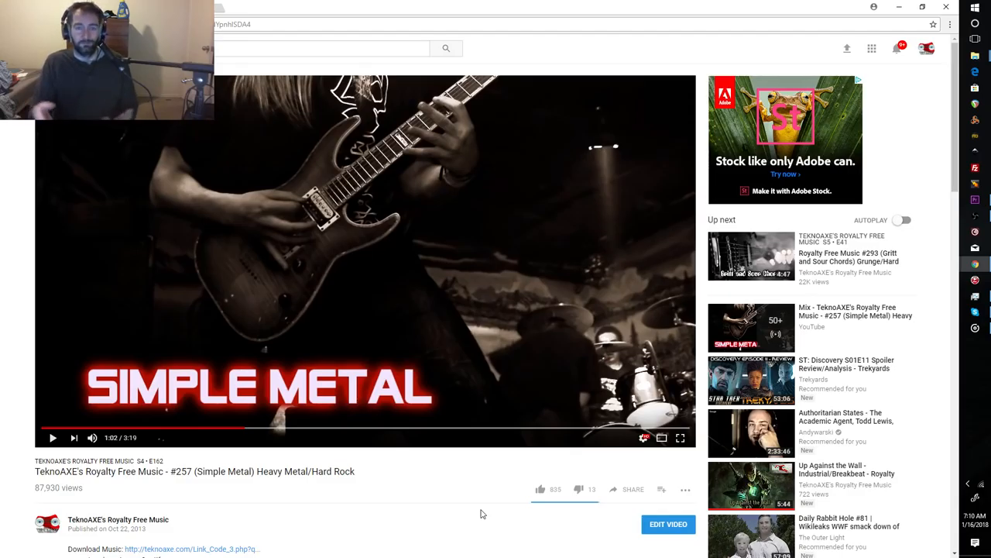
mouse_move(176, 279)
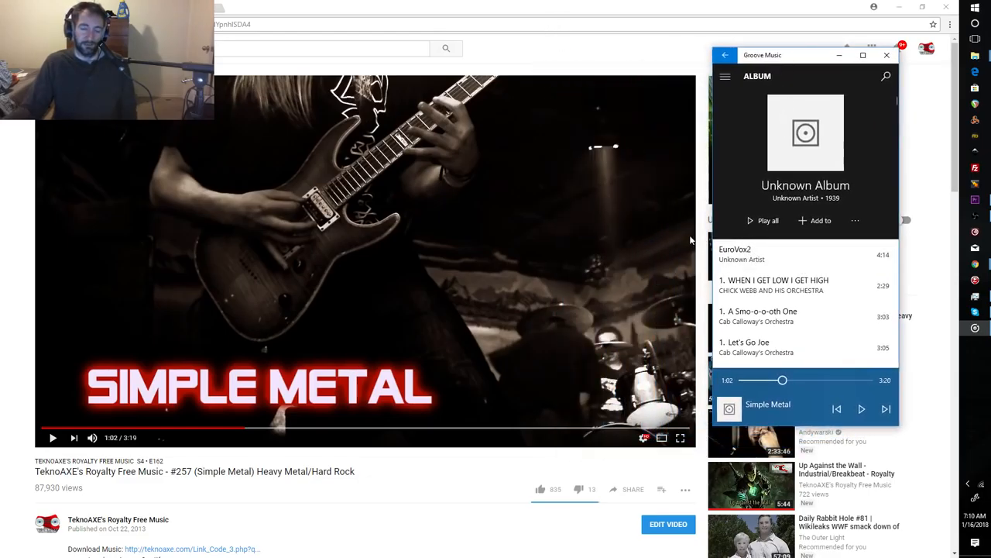
mouse_move(914, 313)
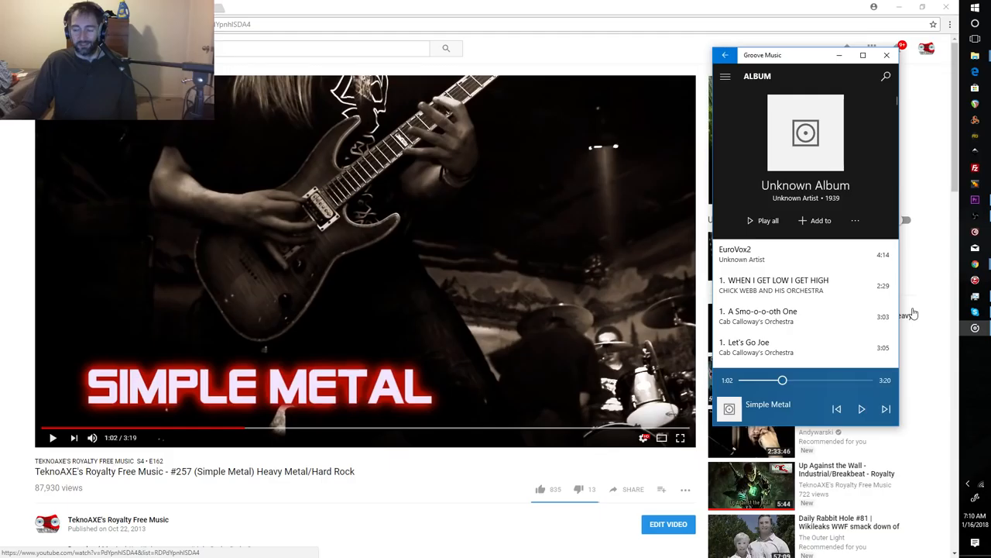
mouse_move(874, 350)
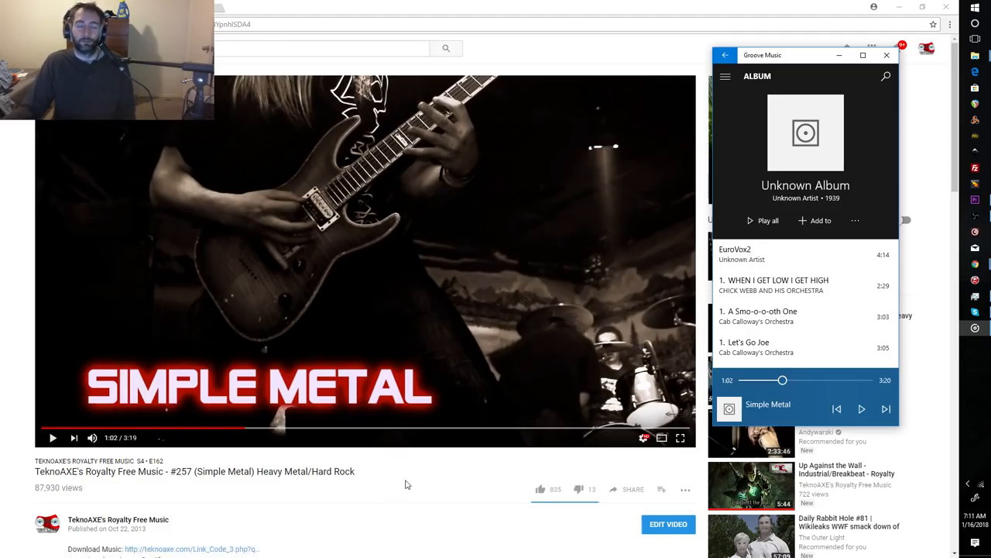
mouse_move(456, 477)
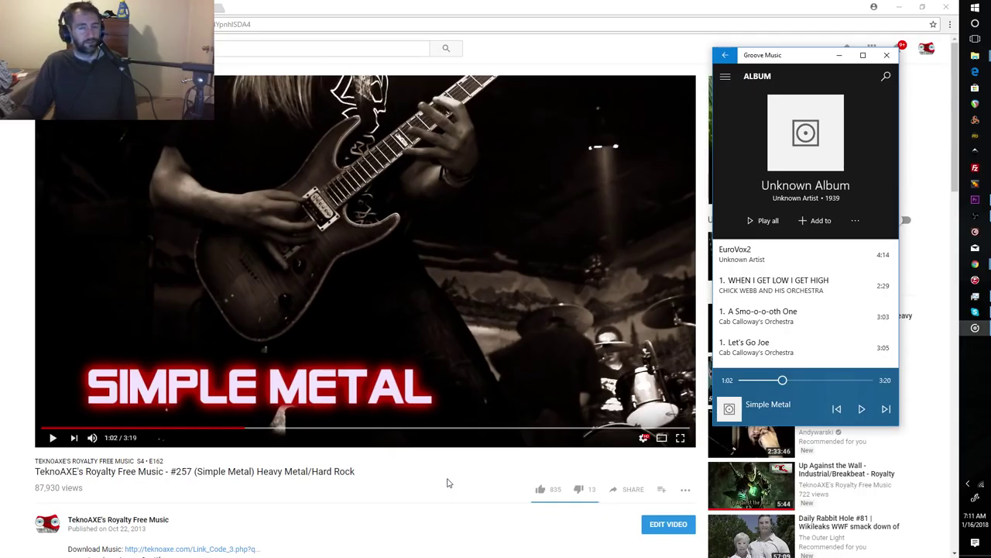
mouse_move(477, 481)
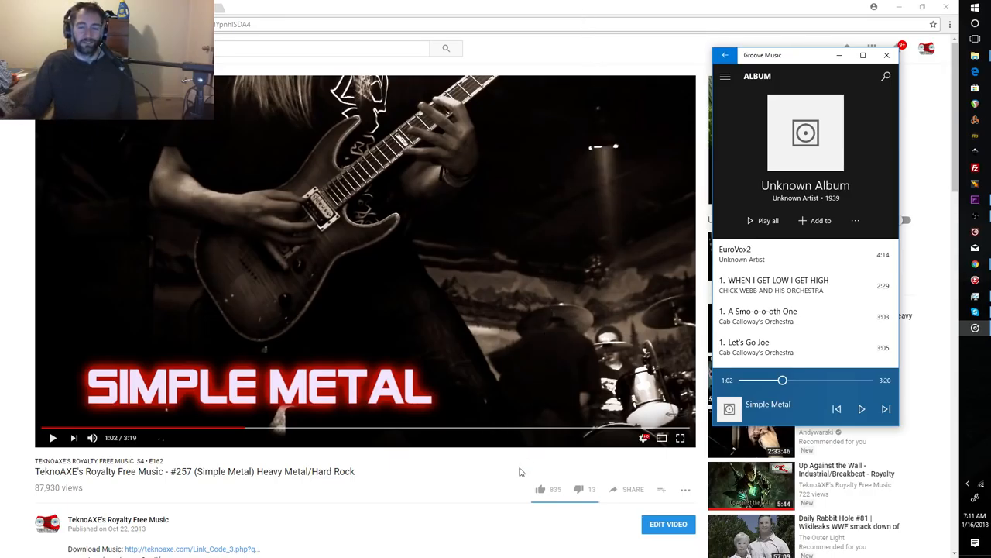
mouse_move(468, 496)
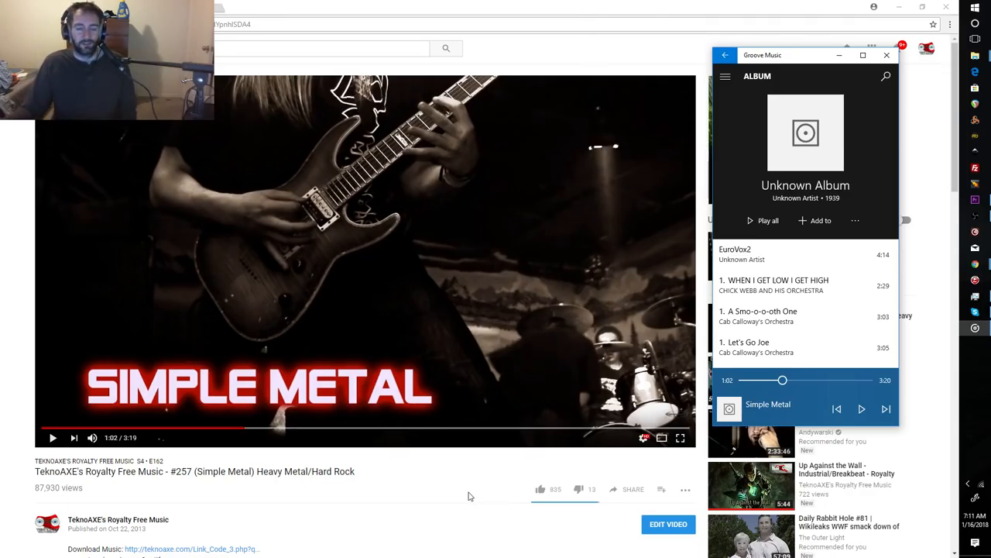